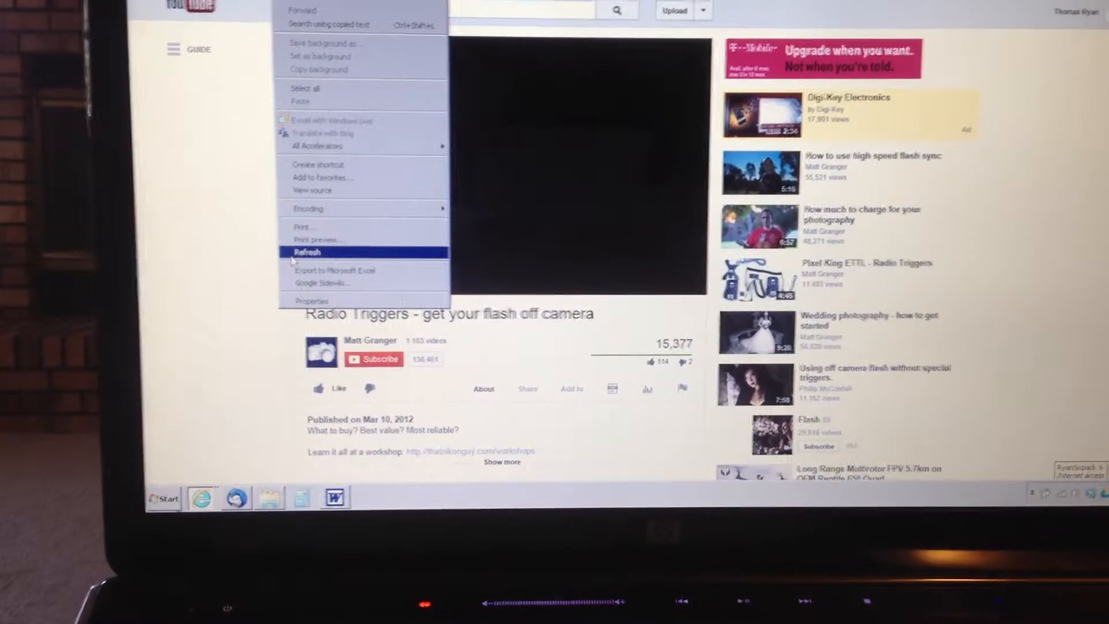
# Refresh the 'Radio Triggers - get your flash off camera' page from the right-click menu.
pyautogui.click(307, 252)
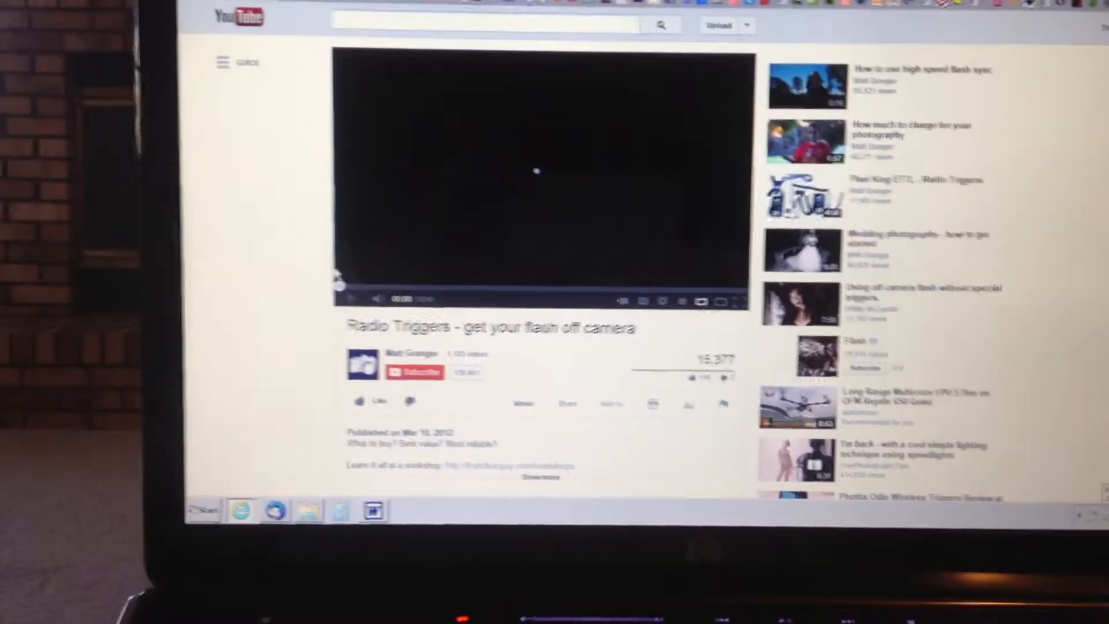